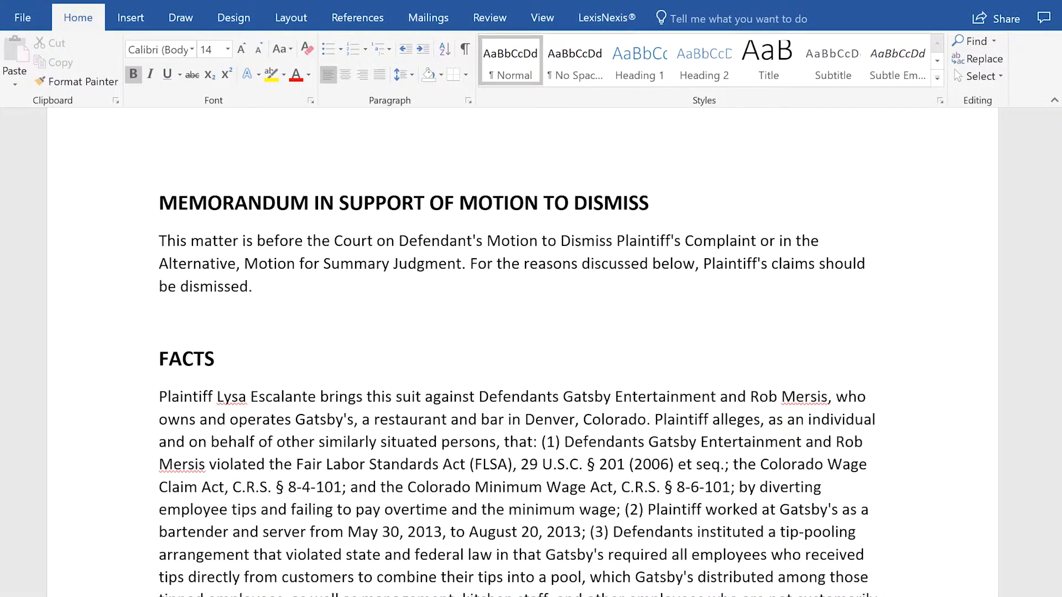
pyautogui.moveTo(415, 35)
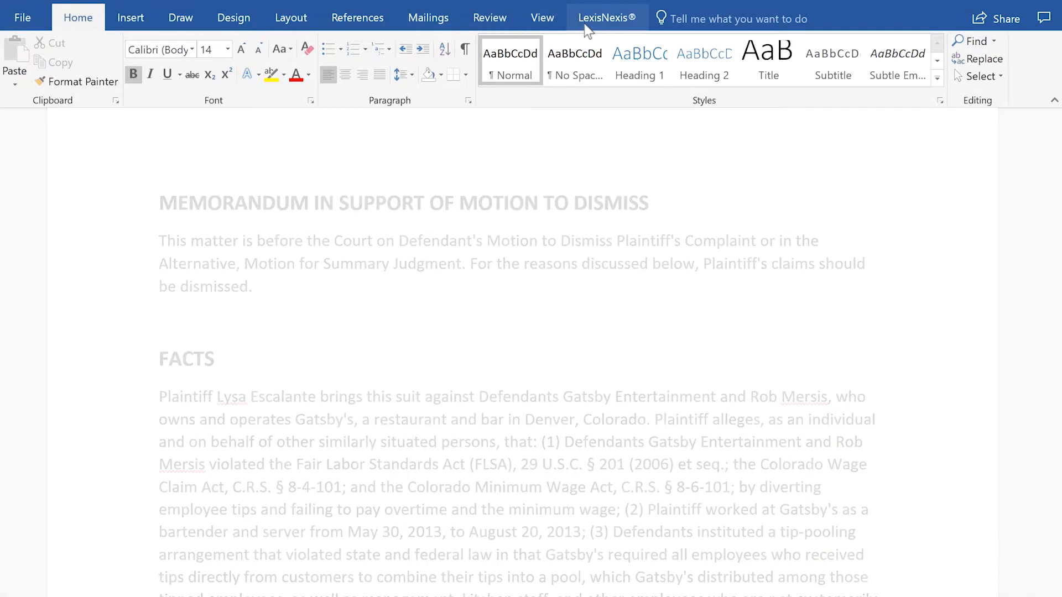
# - Show the LexisNexis ribbon tools above the motion-to-dismiss memorandum
pyautogui.click(604, 18)
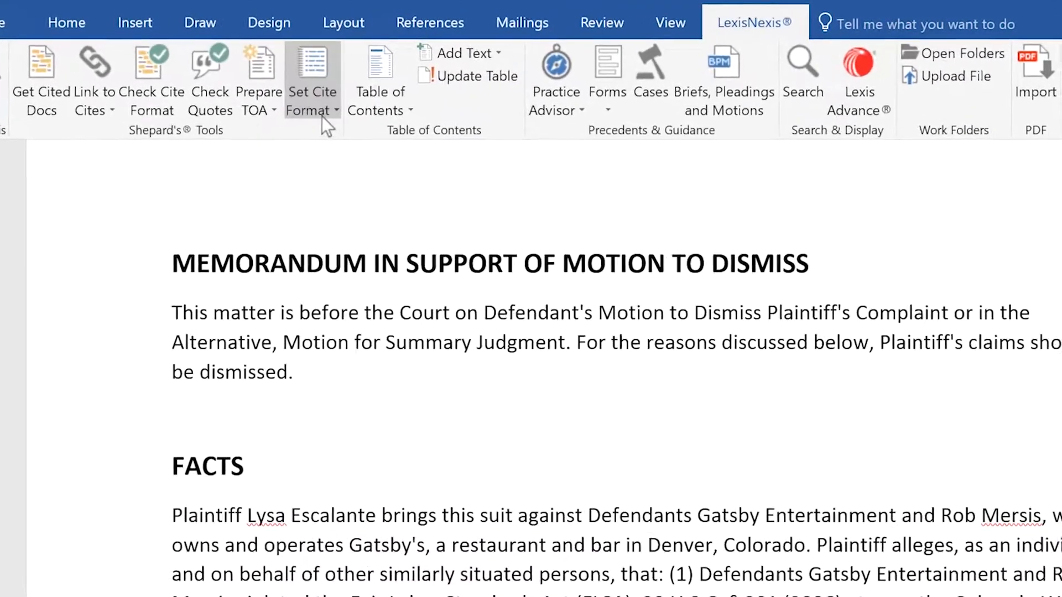
pyautogui.click(312, 81)
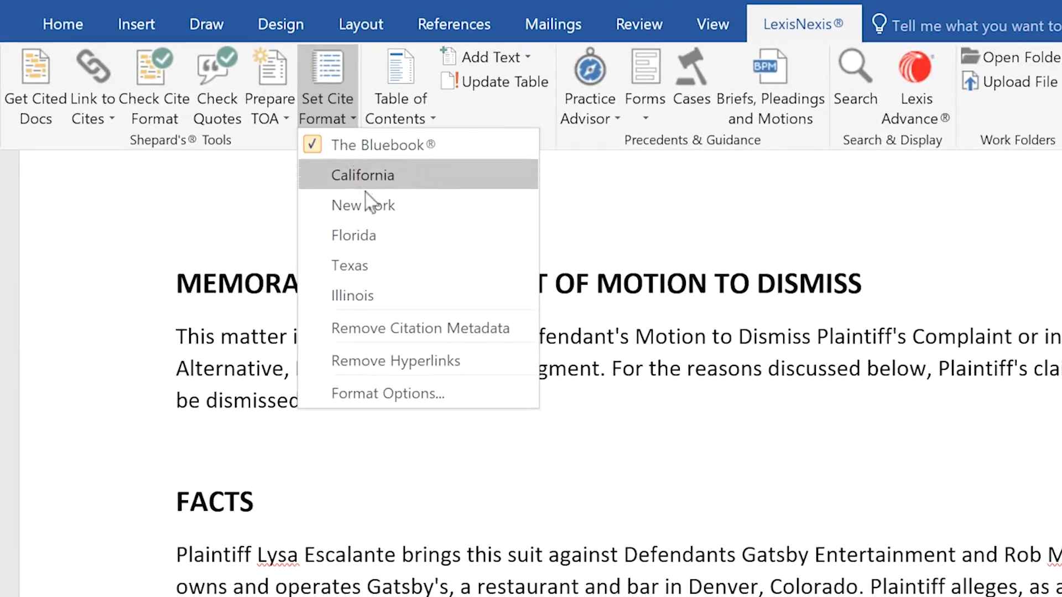
pyautogui.moveTo(387, 394)
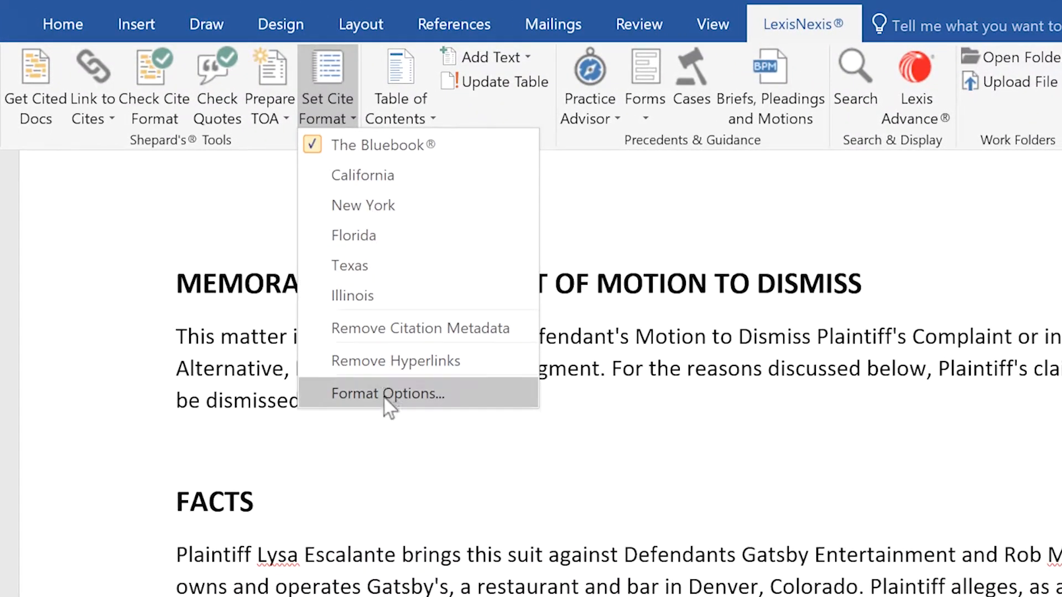
pyautogui.click(387, 394)
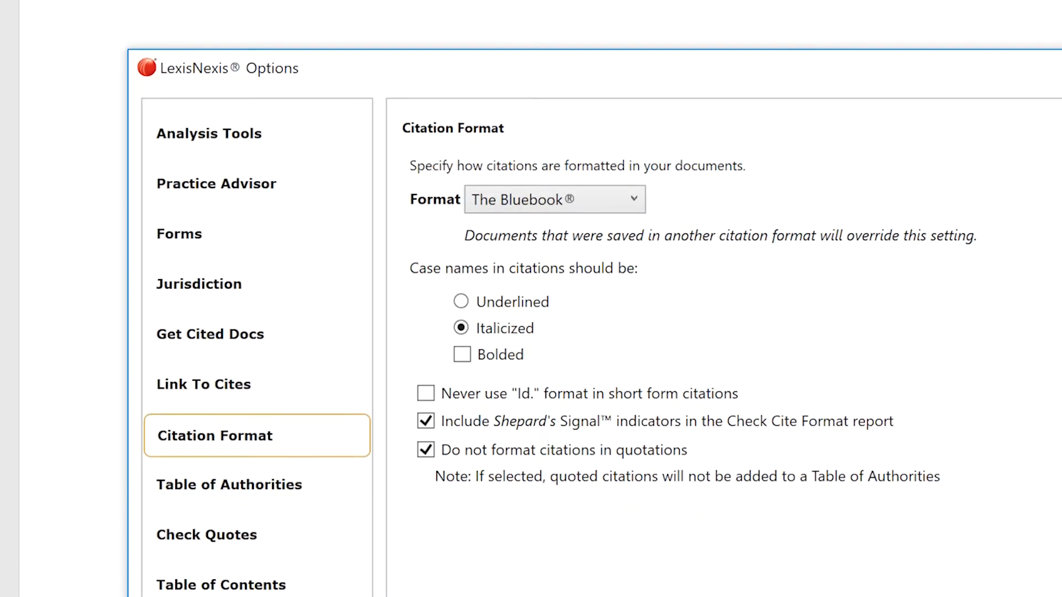
pyautogui.click(229, 394)
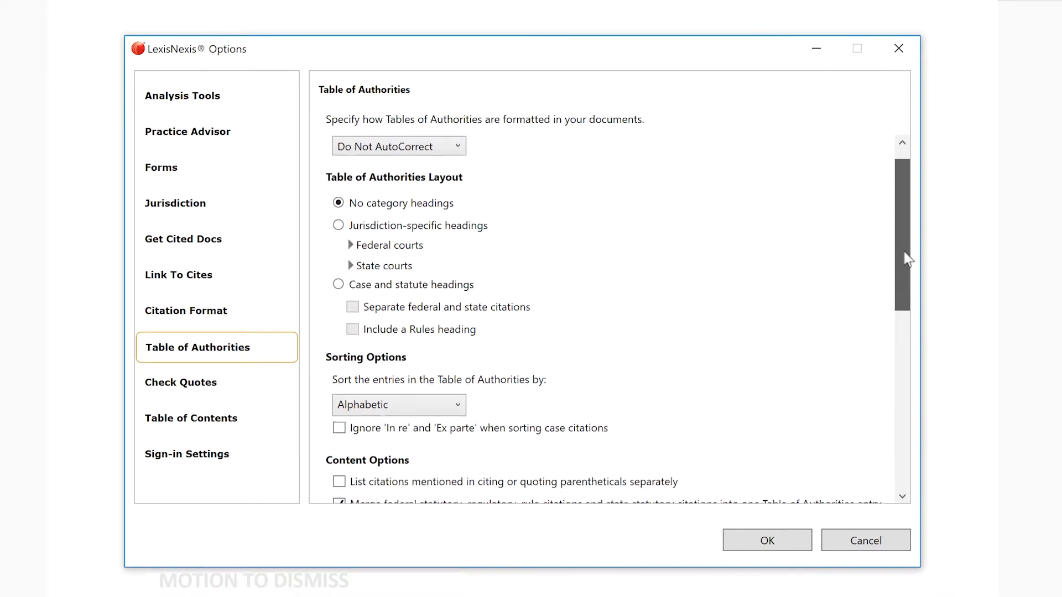
pyautogui.scroll(-3)
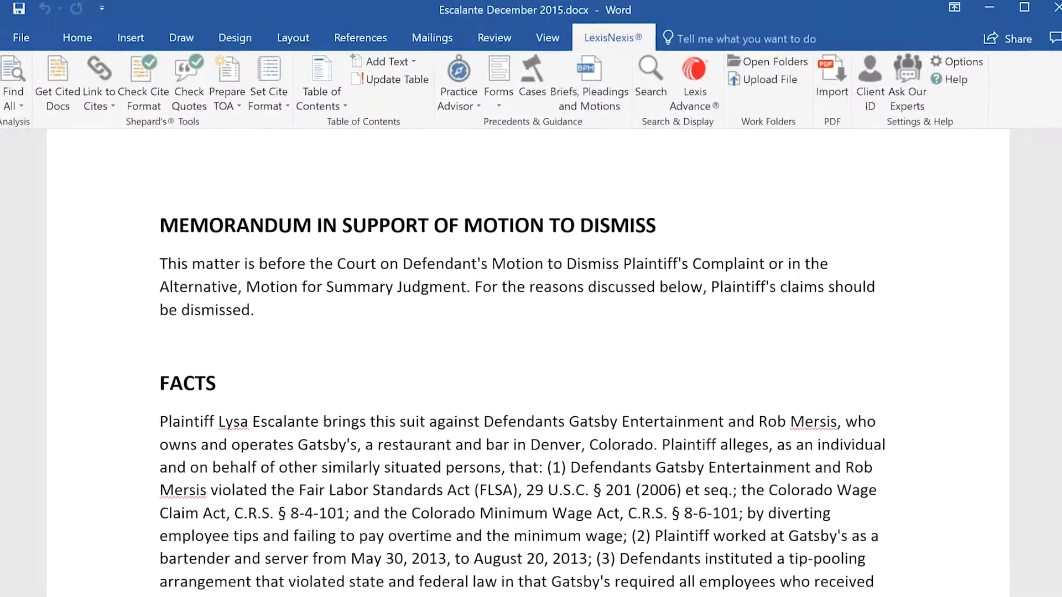
# - Prepare a Table of Authorities with current settings, listing the memo's cited statutes and cases
pyautogui.click(227, 77)
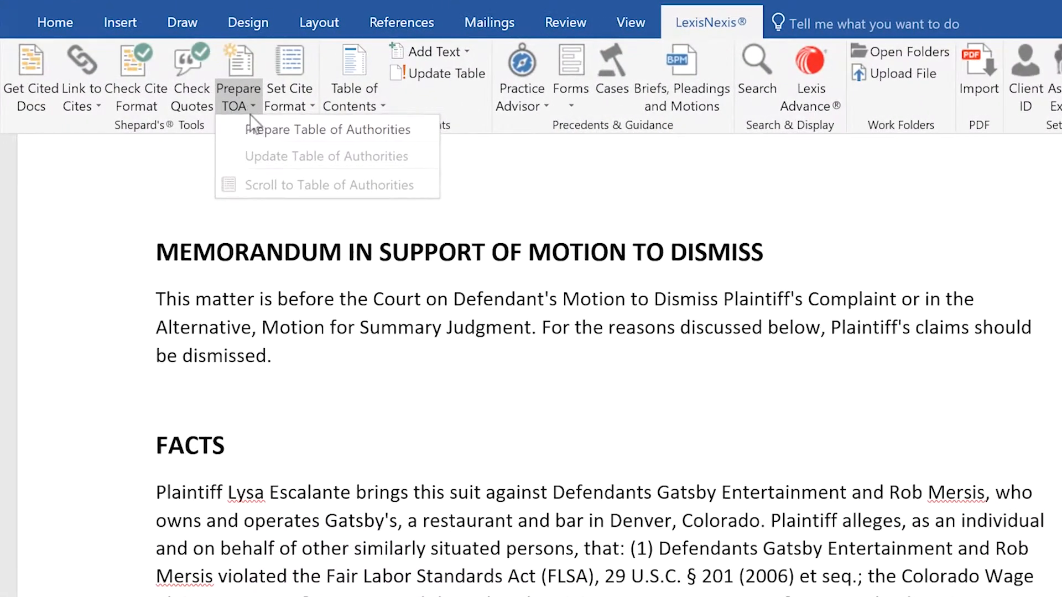
pyautogui.click(327, 129)
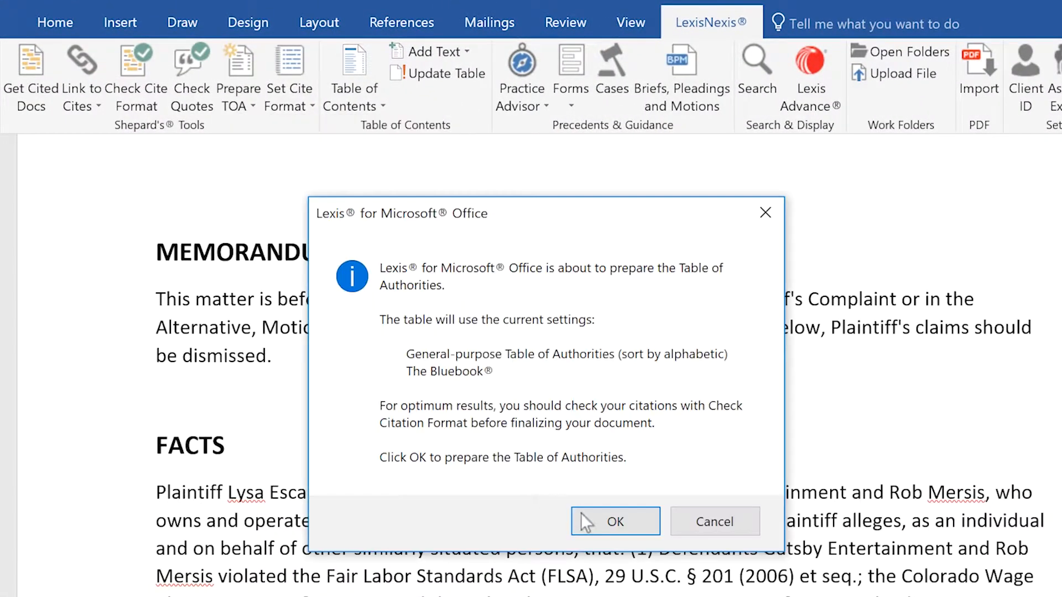
pyautogui.click(614, 520)
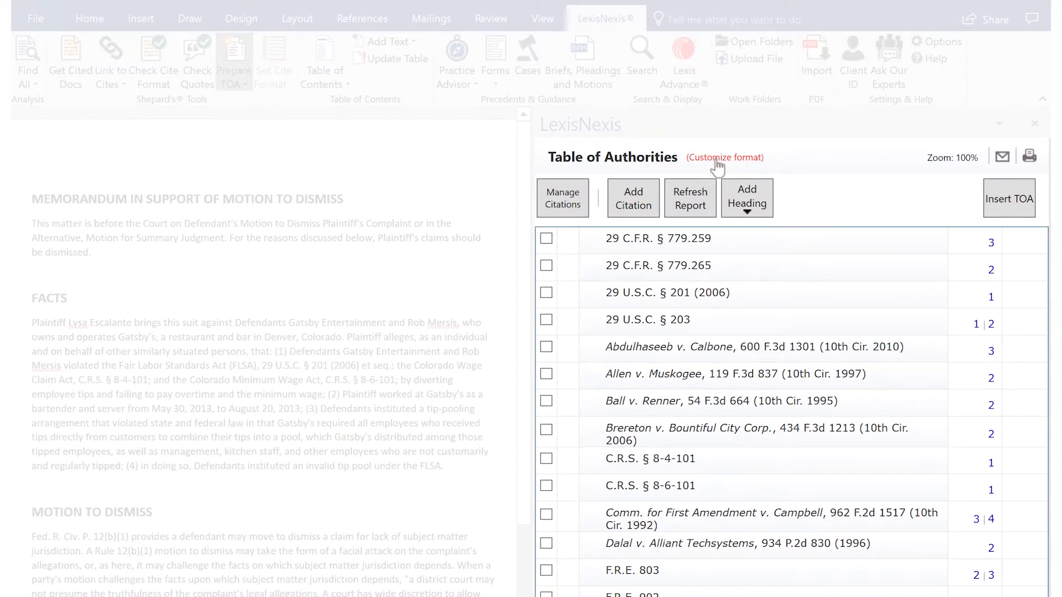
# - Customize the table format with case and statute headings and separately listed parenthetical citations
pyautogui.click(723, 157)
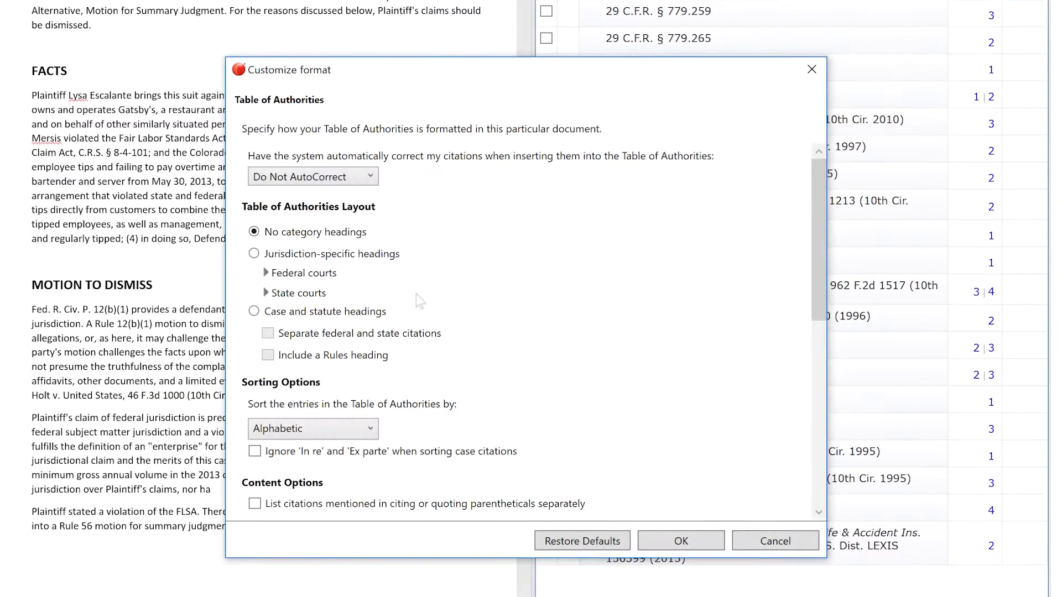
pyautogui.click(254, 310)
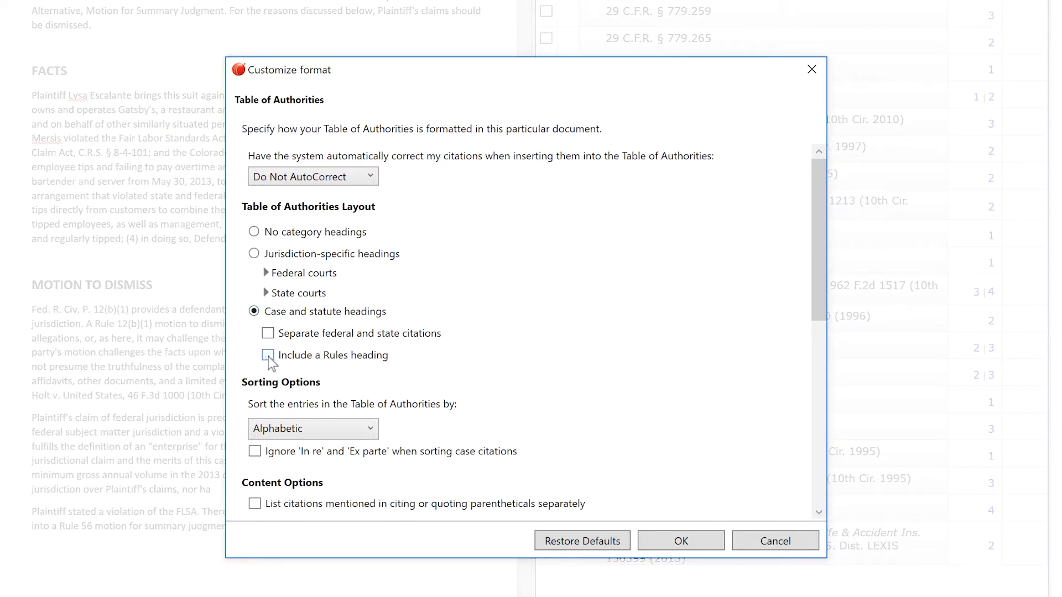
pyautogui.scroll(-3)
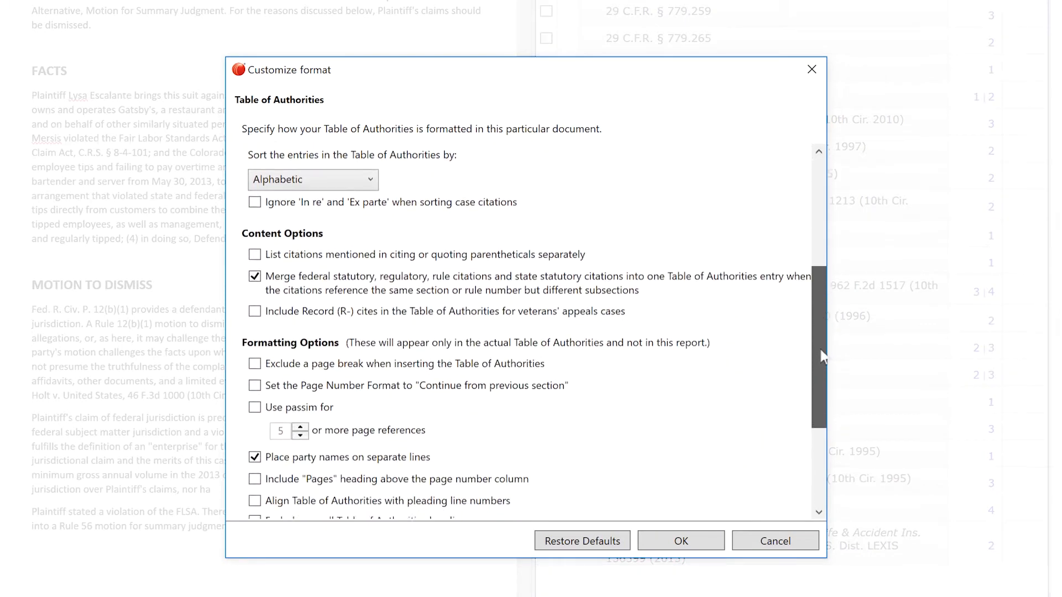
pyautogui.scroll(-3)
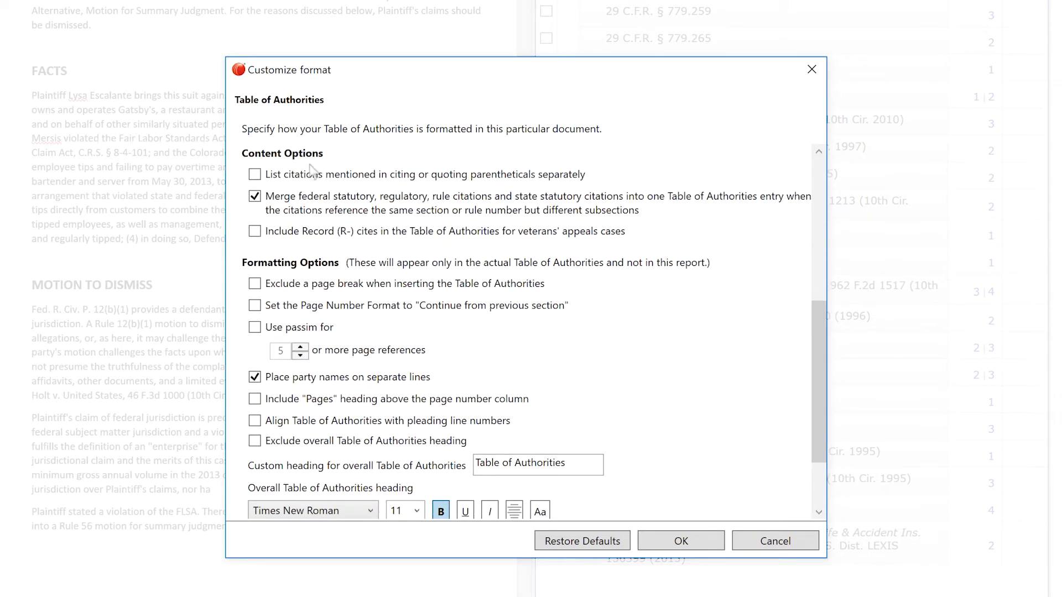
pyautogui.click(255, 174)
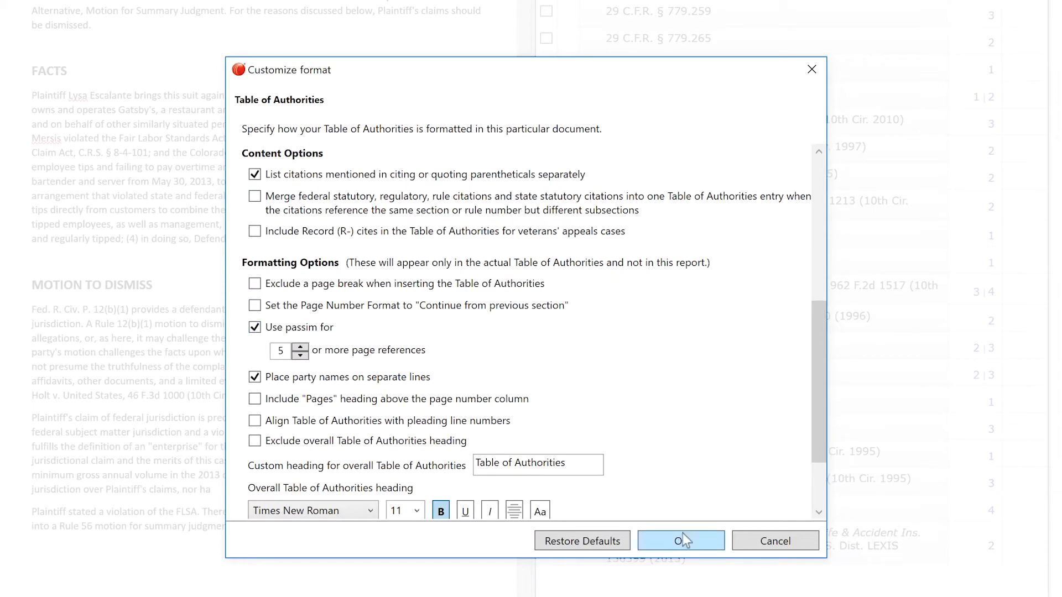
pyautogui.click(680, 541)
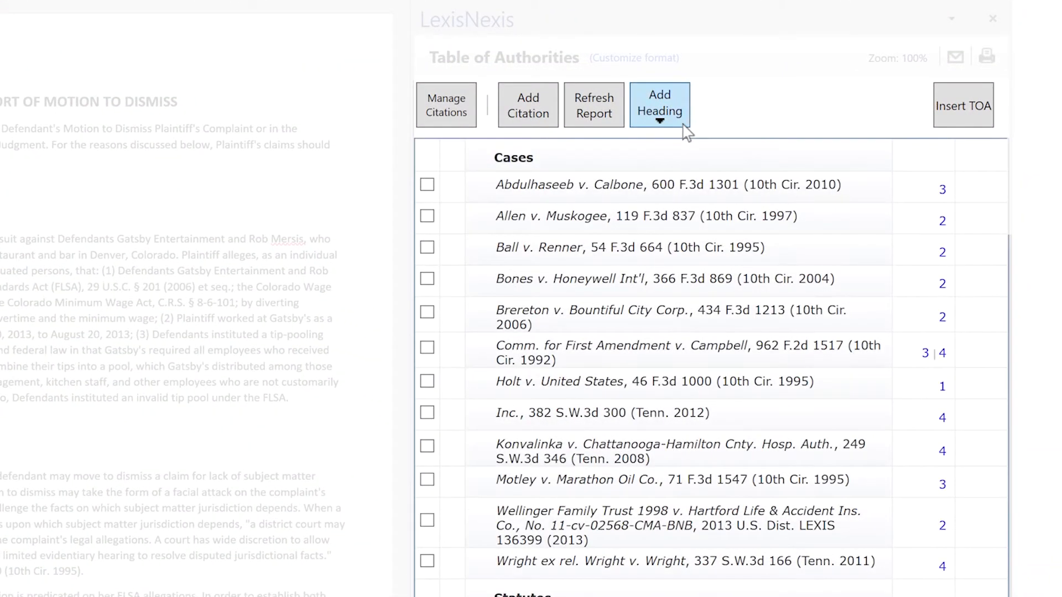
# - Move the Cases group (Abdulhaseeb v. Calbone, Allen v. Muskogee) below Statutes via Manage Citations
pyautogui.click(658, 105)
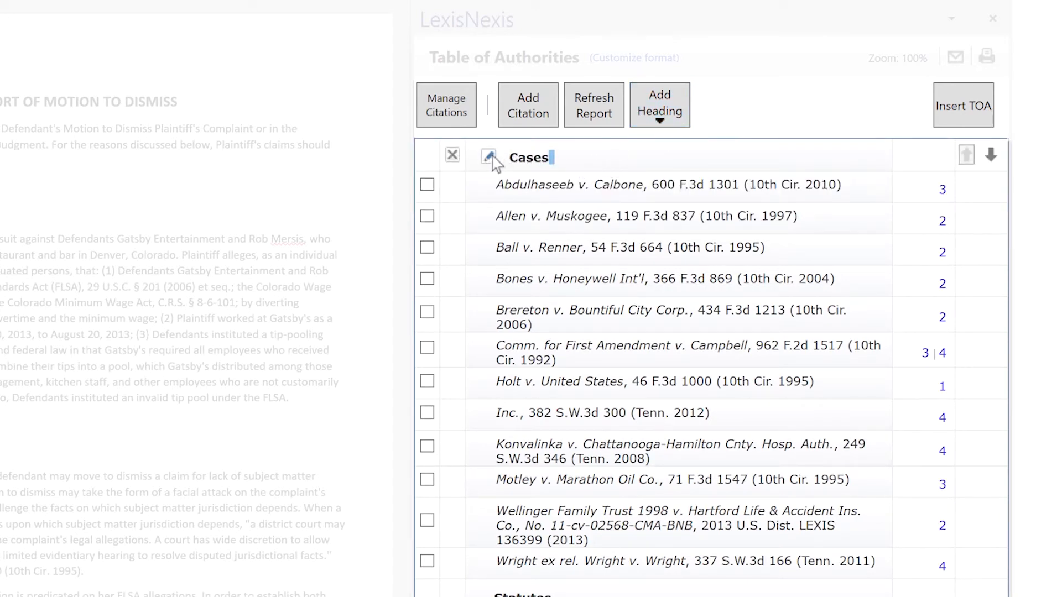
pyautogui.click(427, 184)
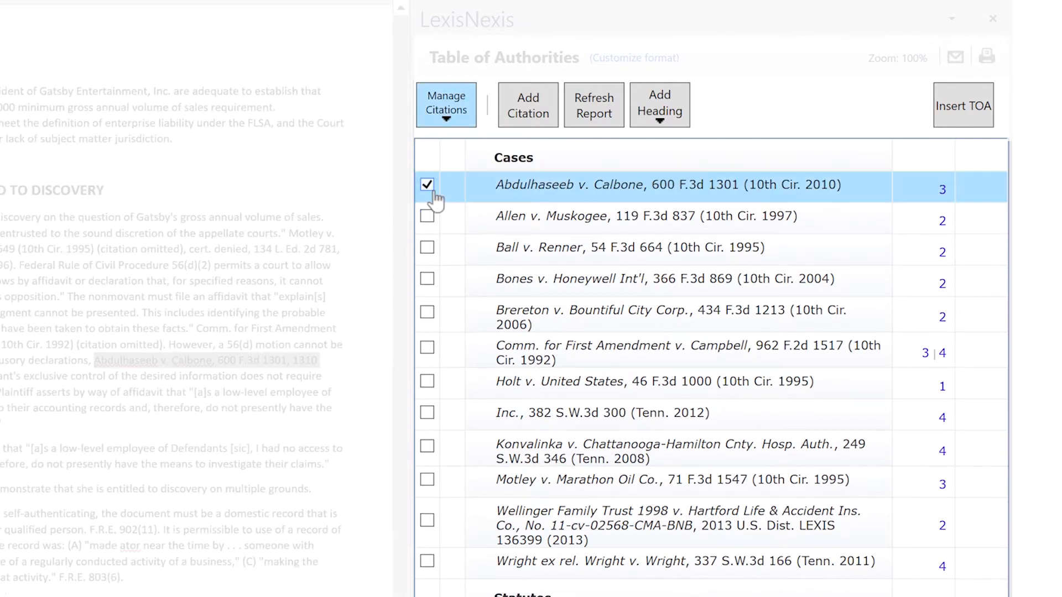
pyautogui.click(427, 215)
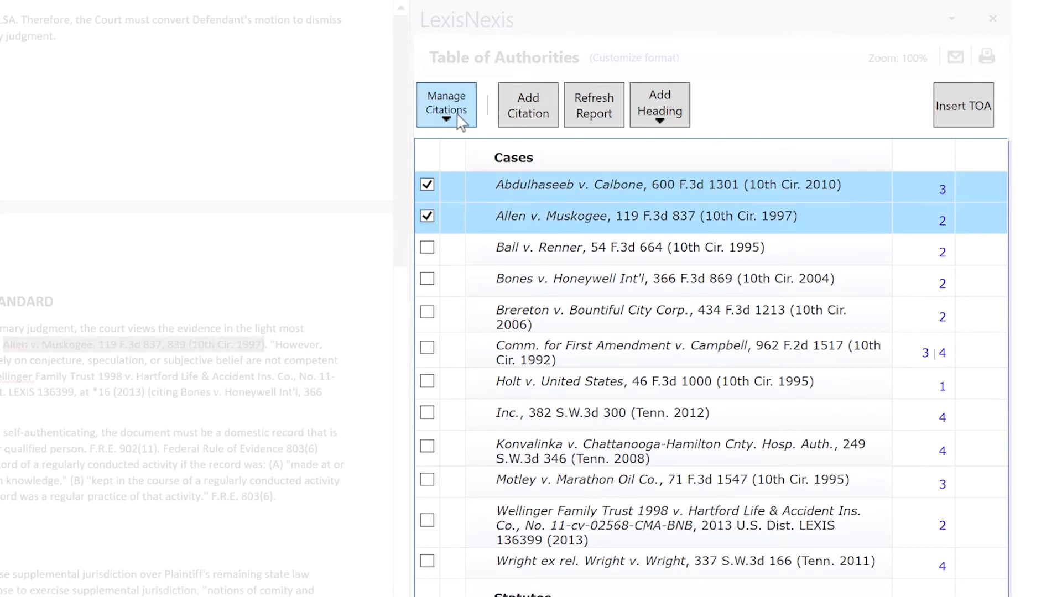
pyautogui.click(446, 104)
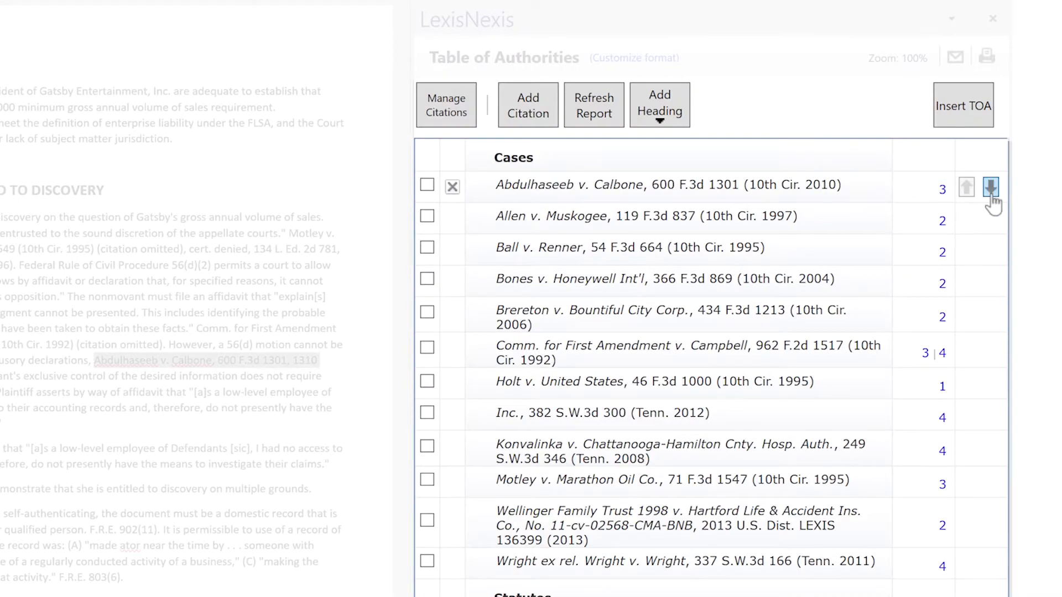
pyautogui.click(991, 187)
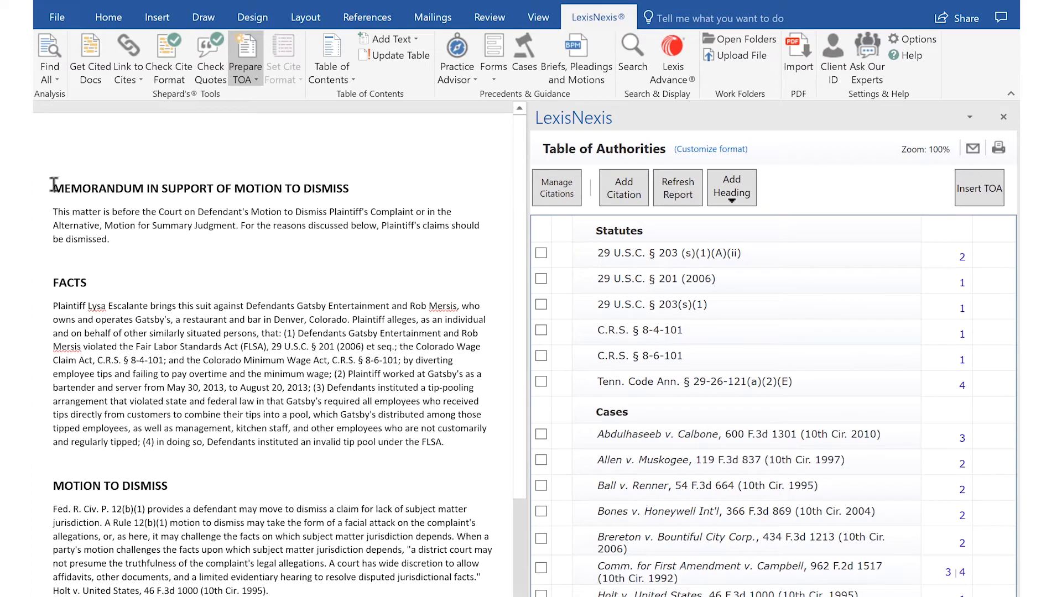
pyautogui.moveTo(52, 167)
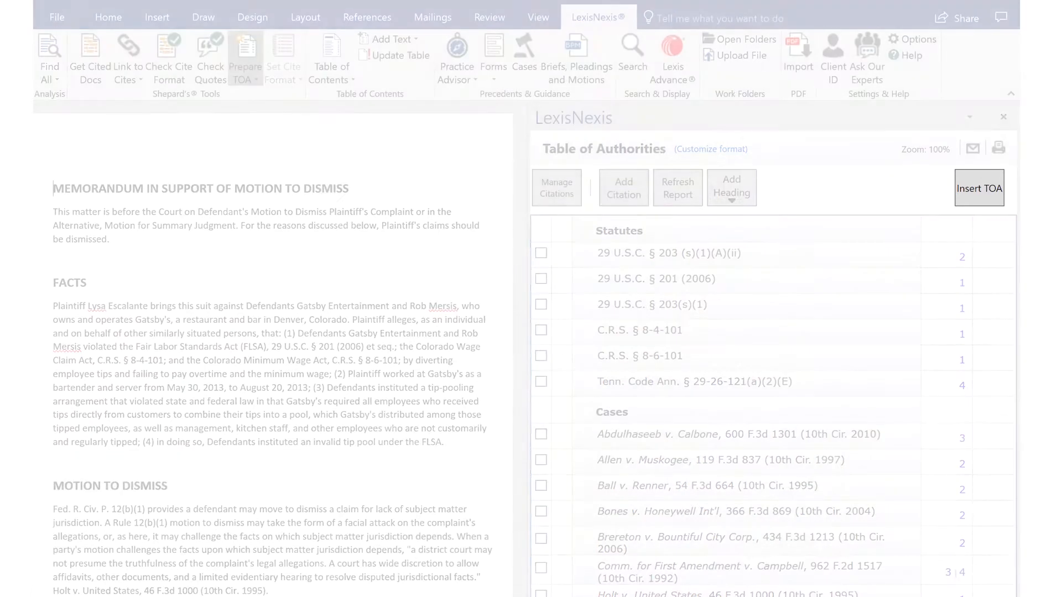
# - Insert the Table of Authorities into the memorandum with Statutes and Cases sections and page numbers
pyautogui.click(978, 188)
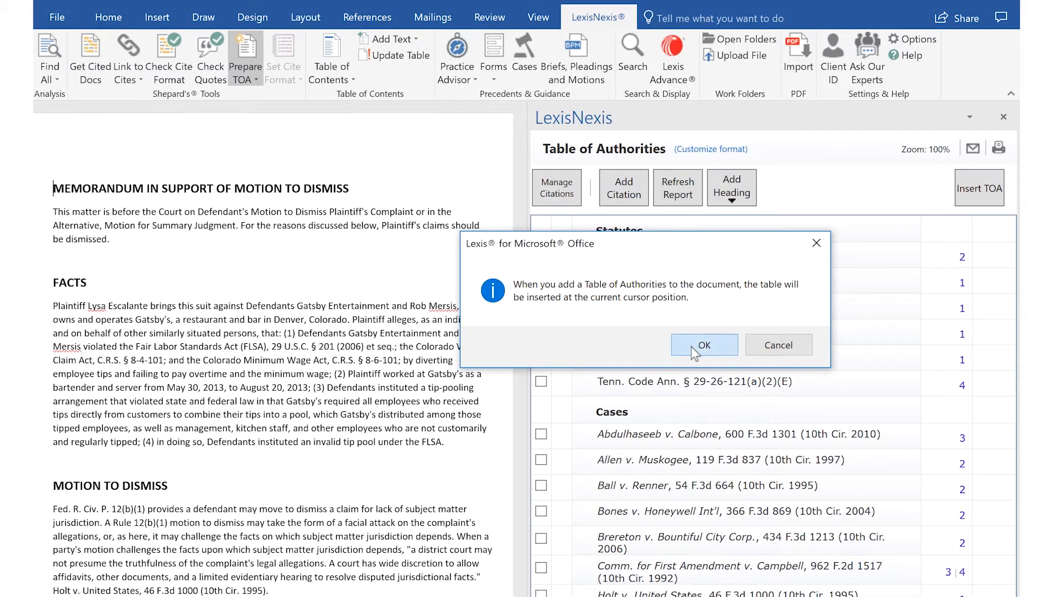
pyautogui.click(703, 345)
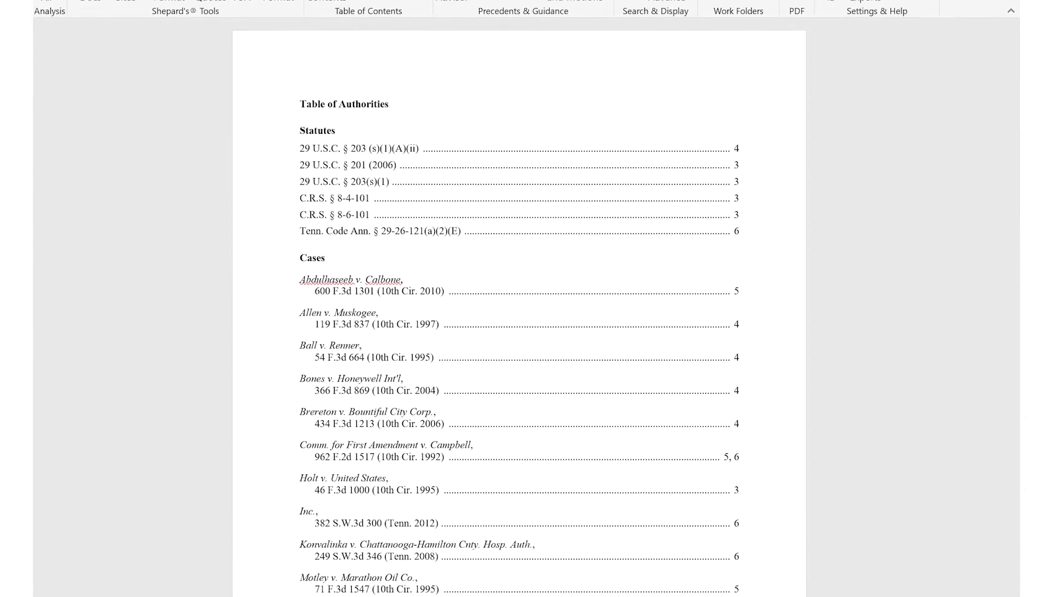
pyautogui.scroll(-3)
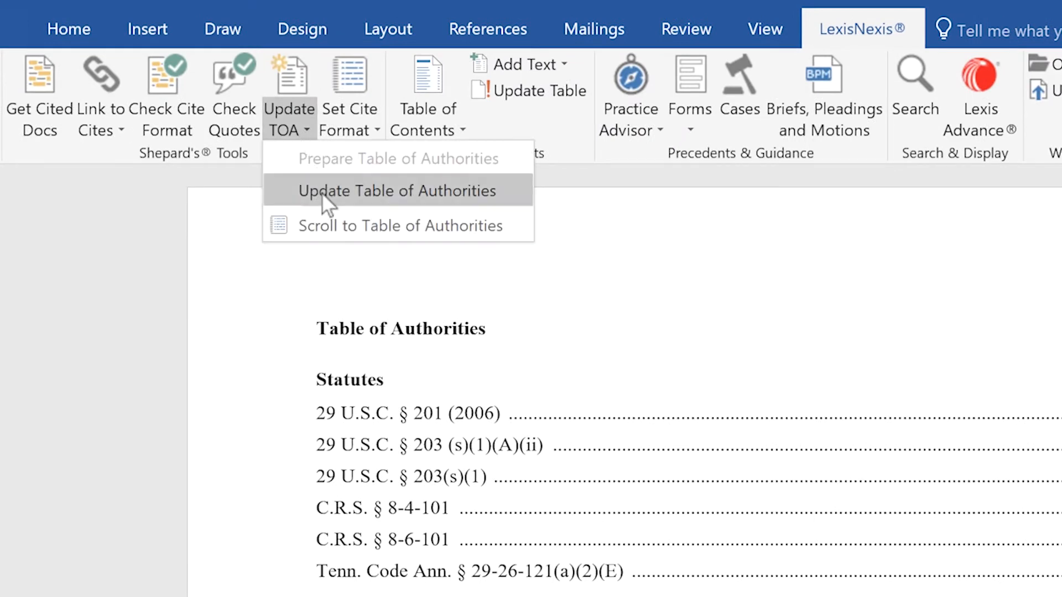
# - Update the inserted Table of Authorities so 29 U.S.C. § 201 (2006) lists first under Statutes
pyautogui.click(398, 190)
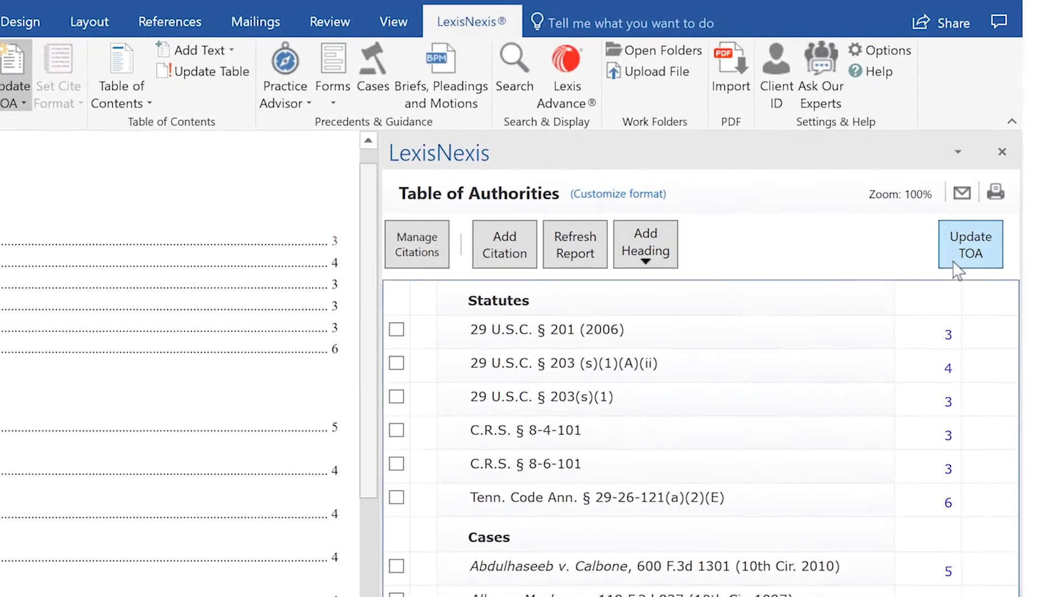
pyautogui.click(970, 246)
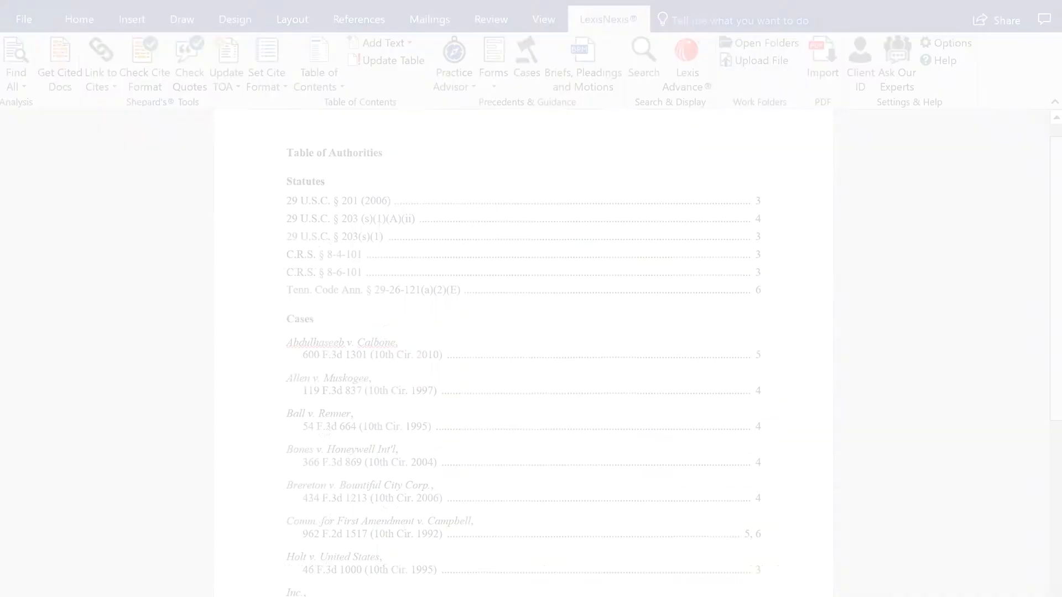